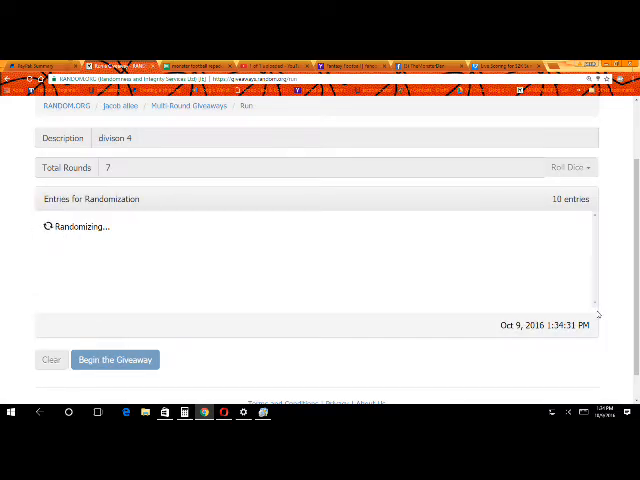
Draw the remaining rounds of the 'division 4' giveaway through round 7 until it shows Completed.
left_click(114, 359)
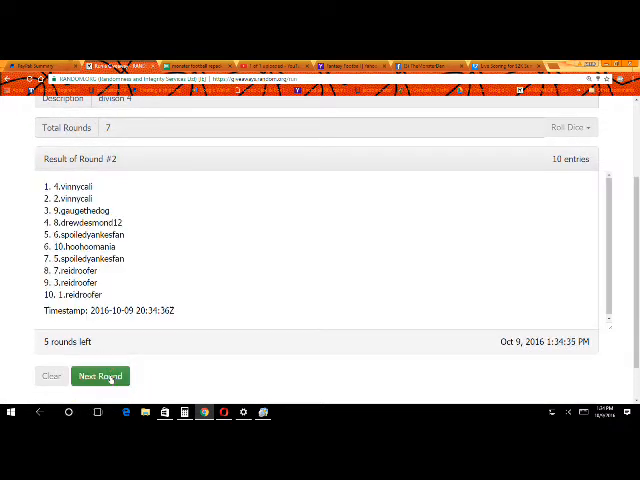
left_click(100, 376)
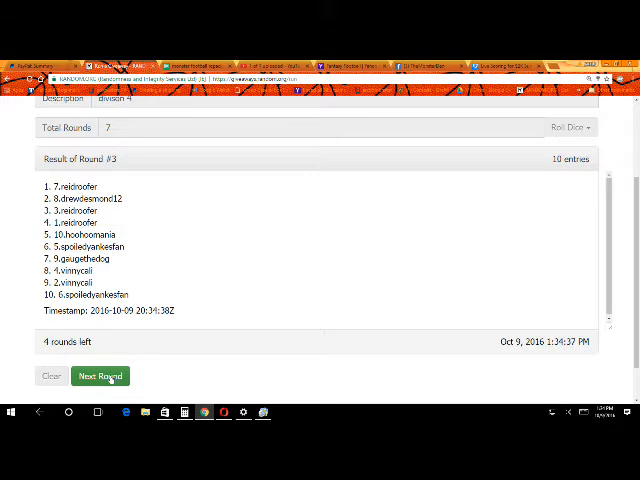
left_click(99, 375)
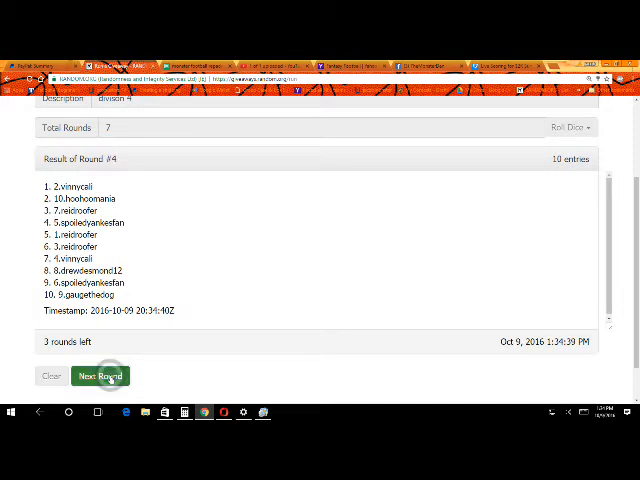
left_click(100, 375)
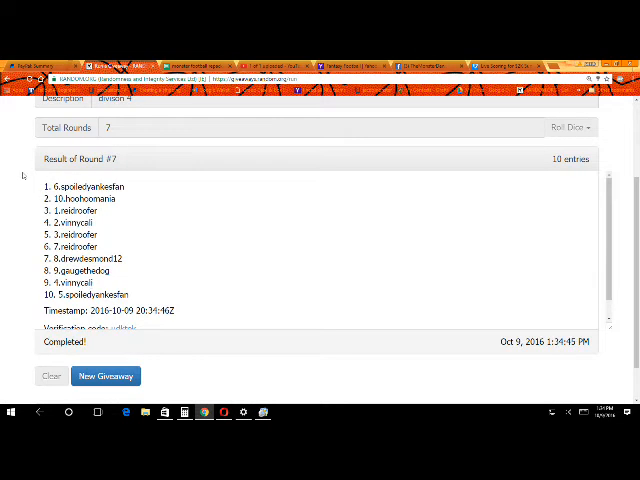
double_click(84, 186)
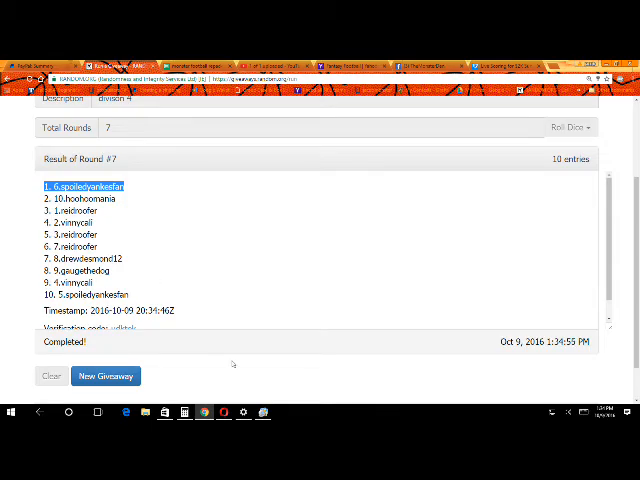
left_click(262, 413)
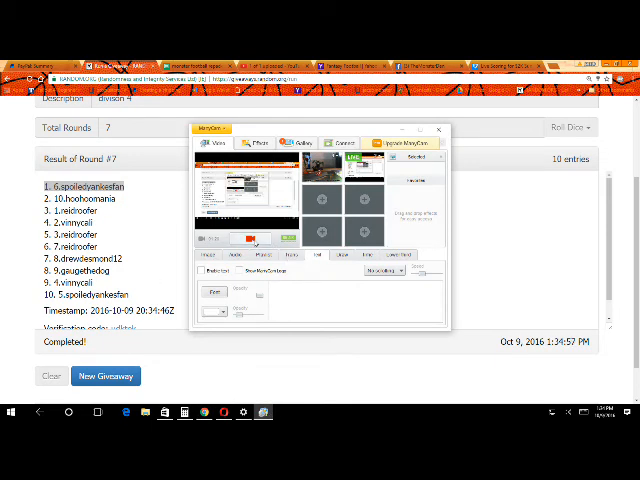